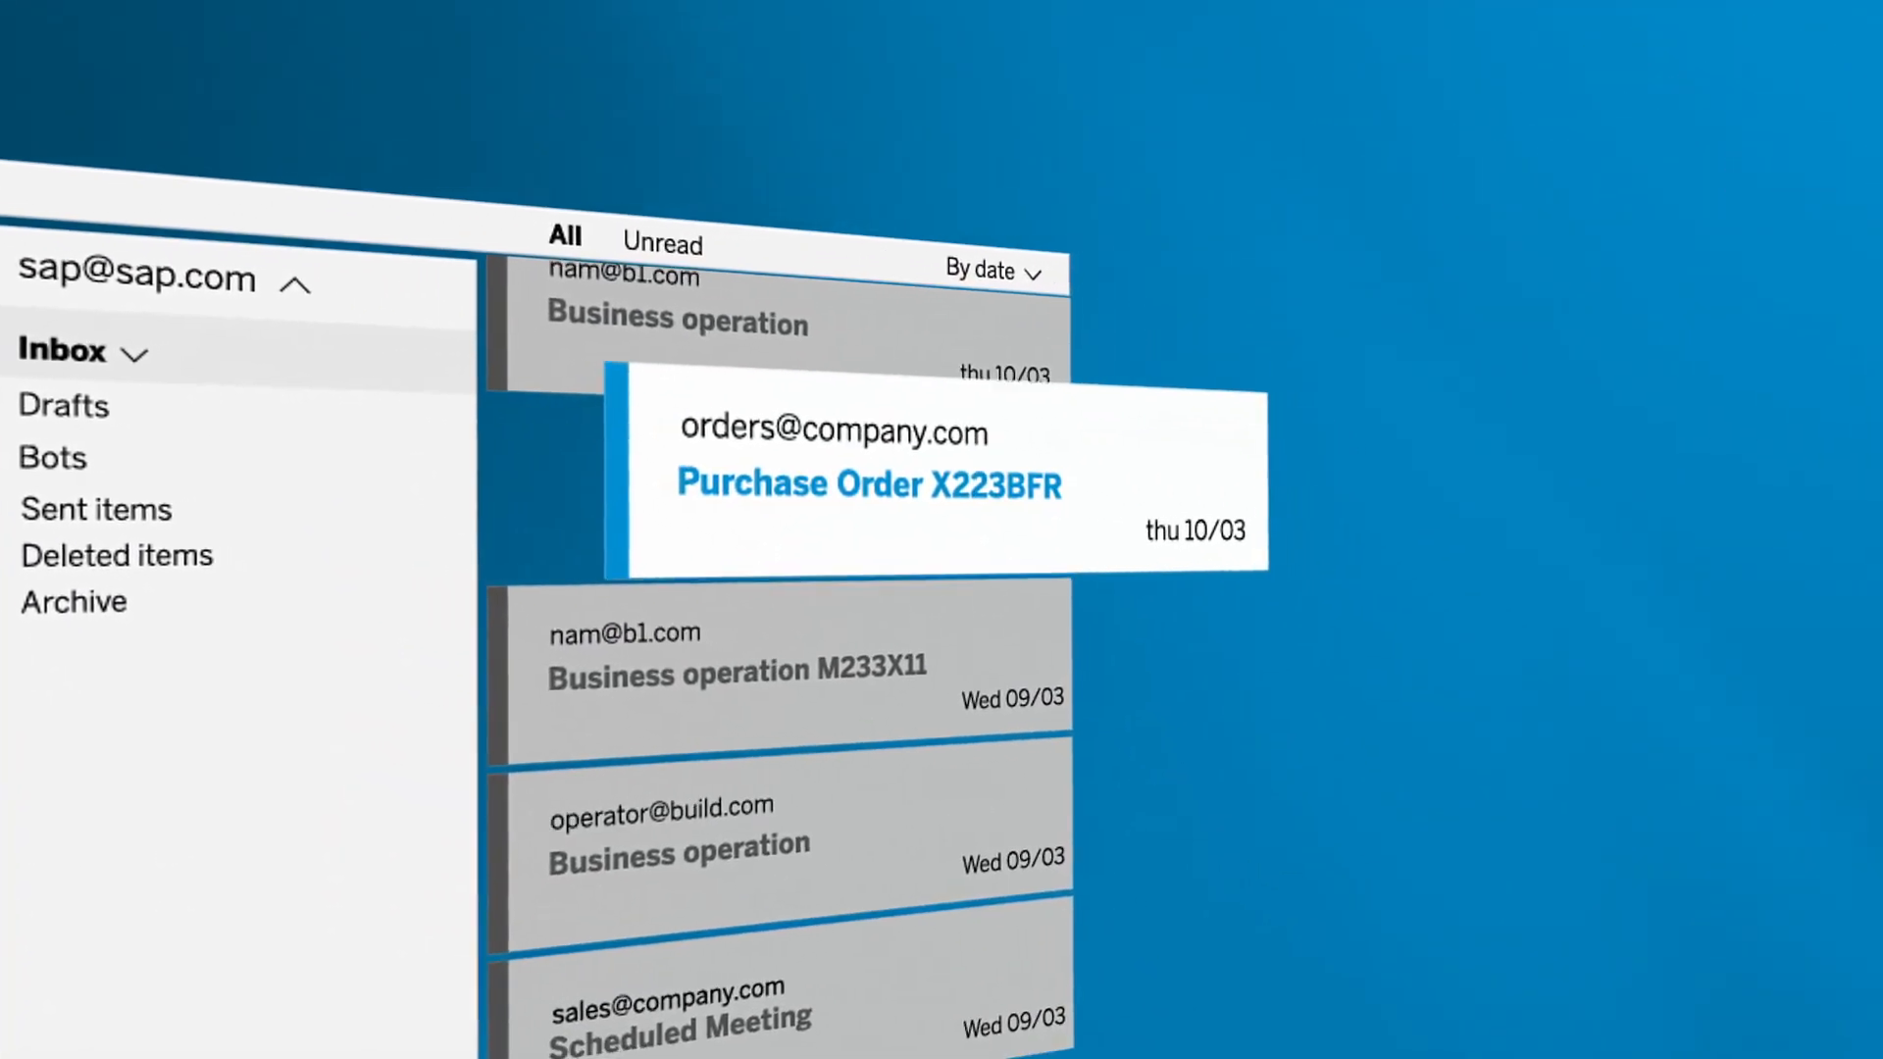
- Select the 'Purchase Order X223BFR' email in the Inbox
click(867, 486)
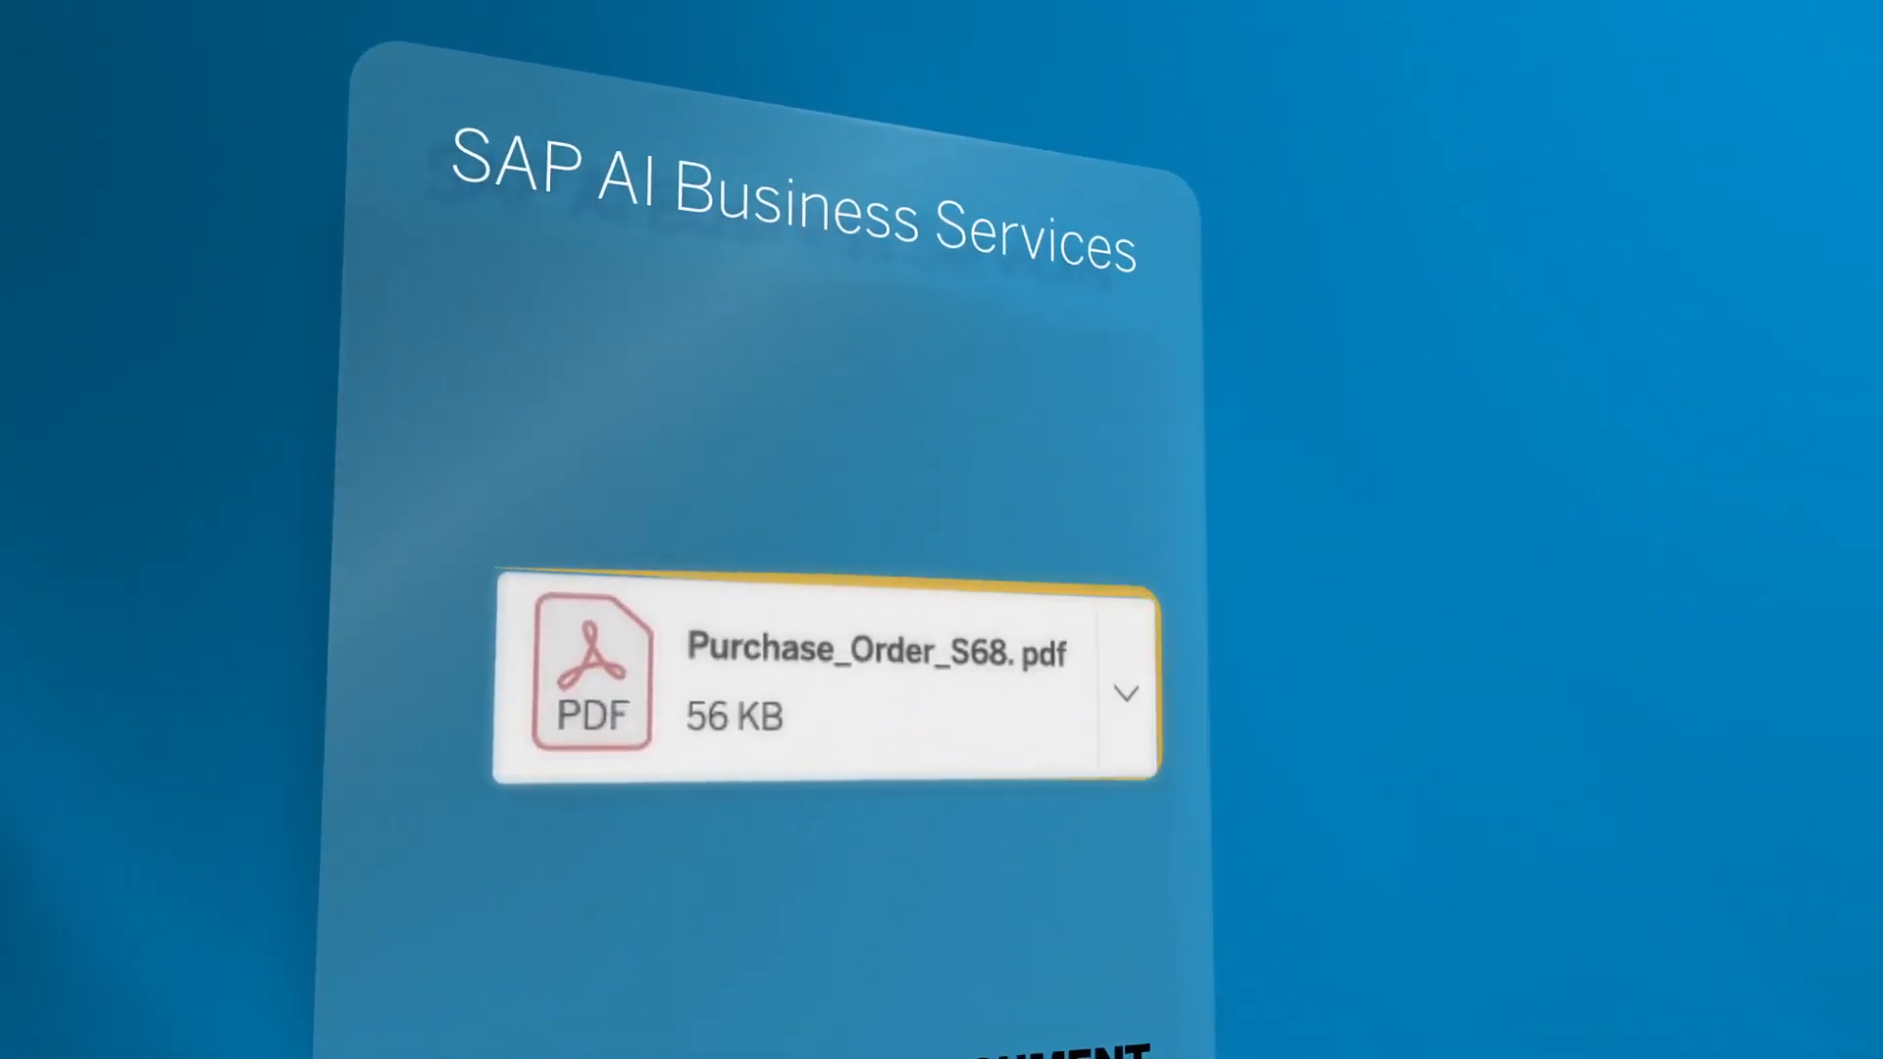
- Assign value C20000 from Purchase_Order_S68.pdf to the customer_code field and apply
click(828, 695)
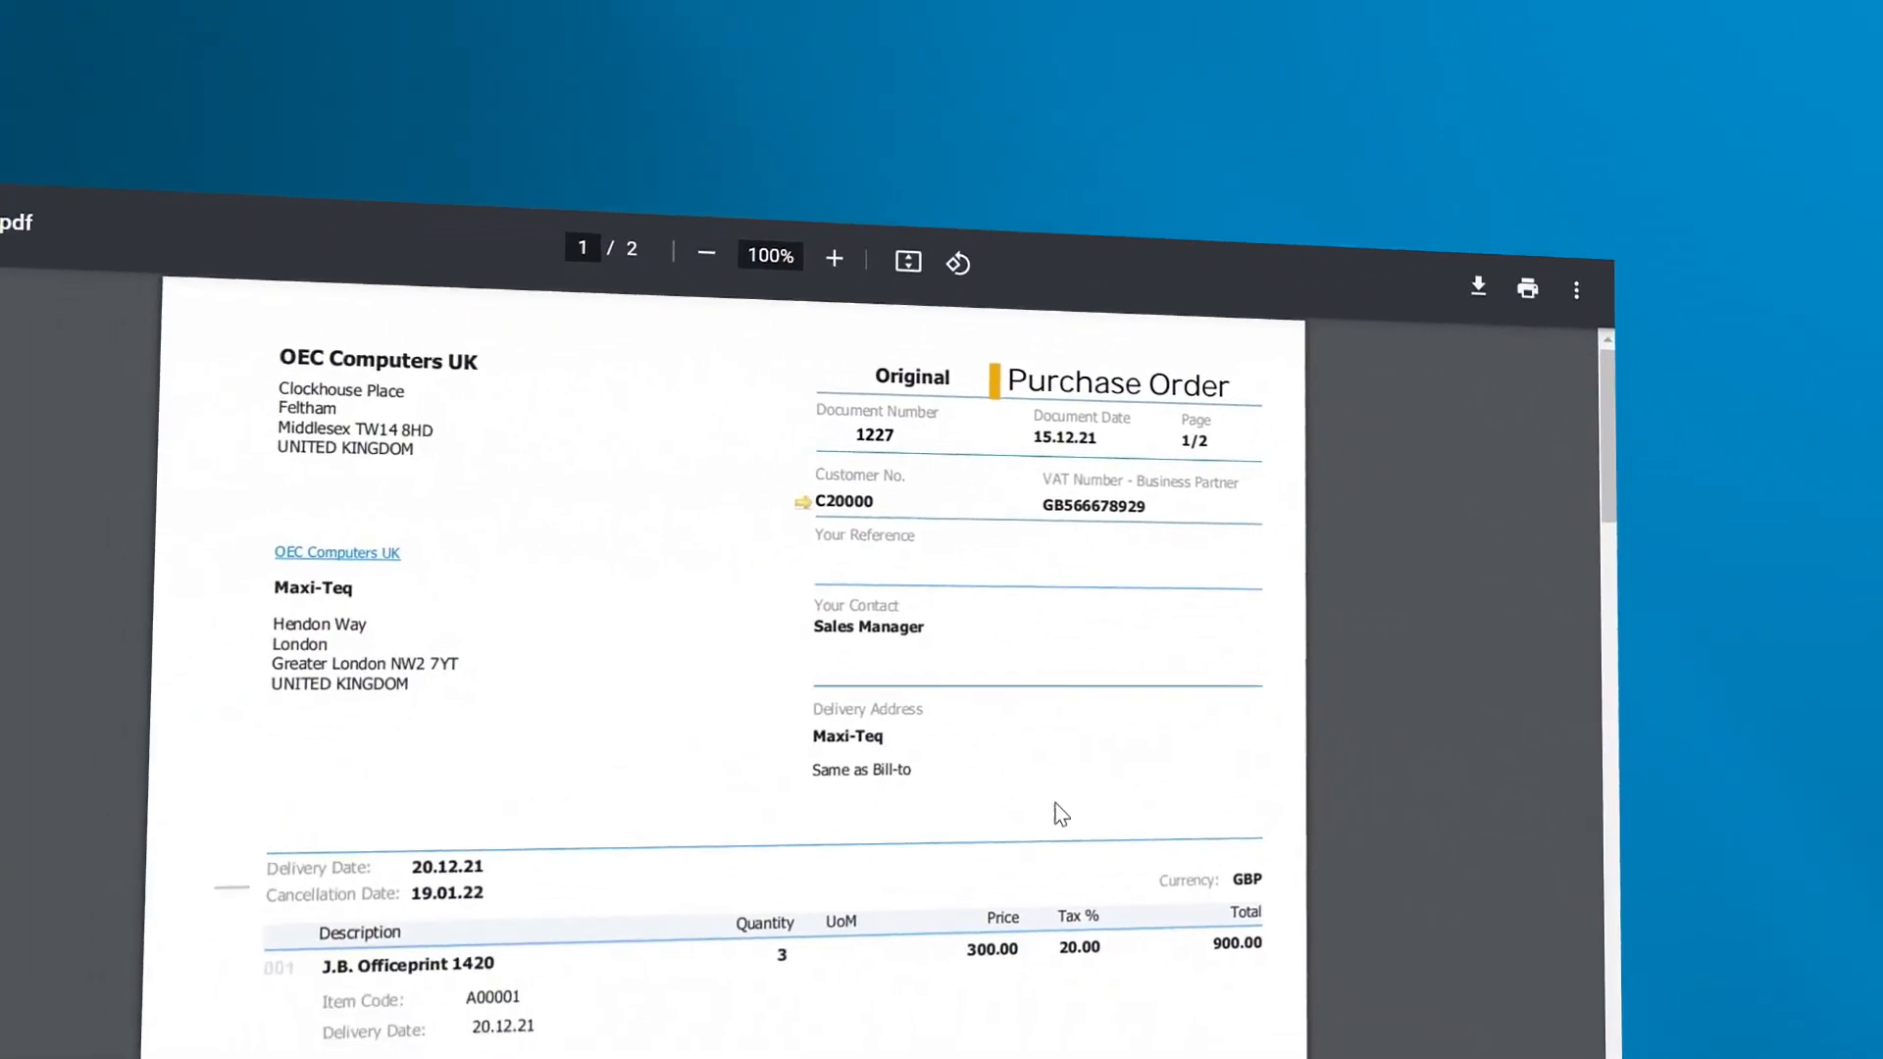
scroll(down, 3)
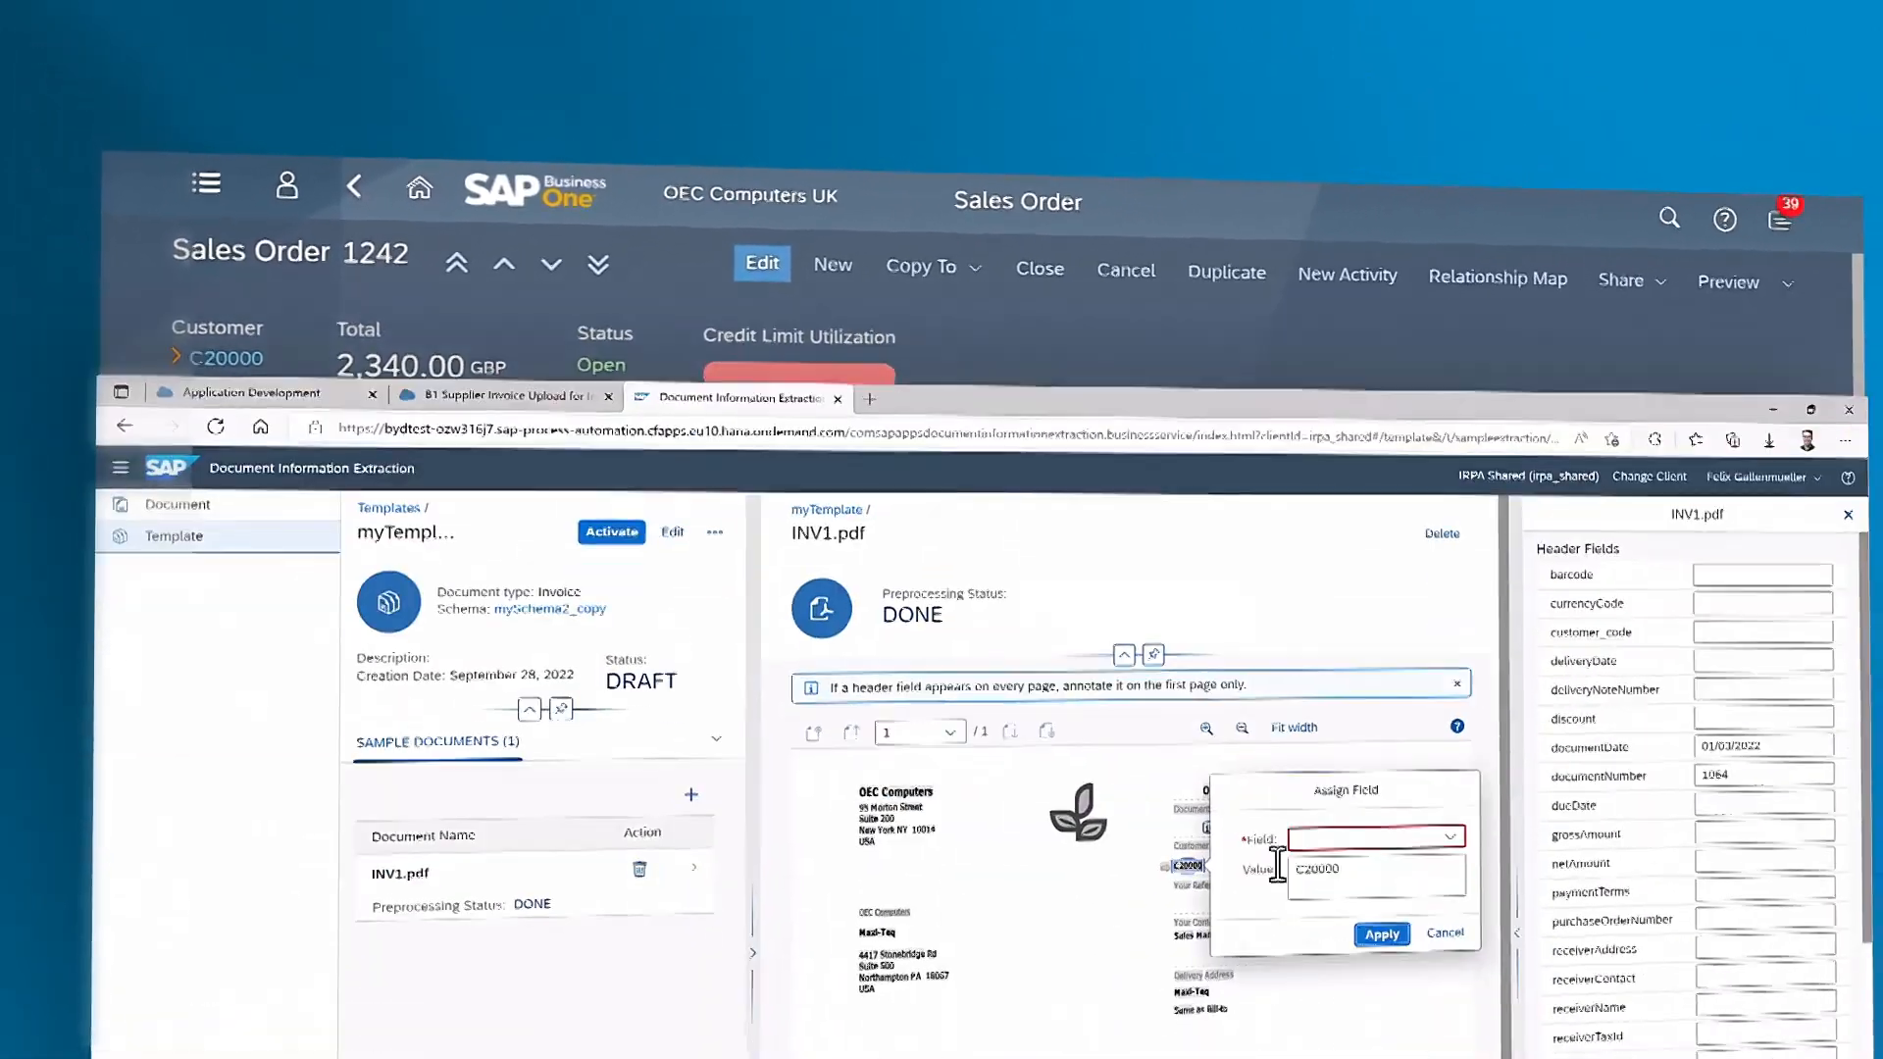
click(1369, 526)
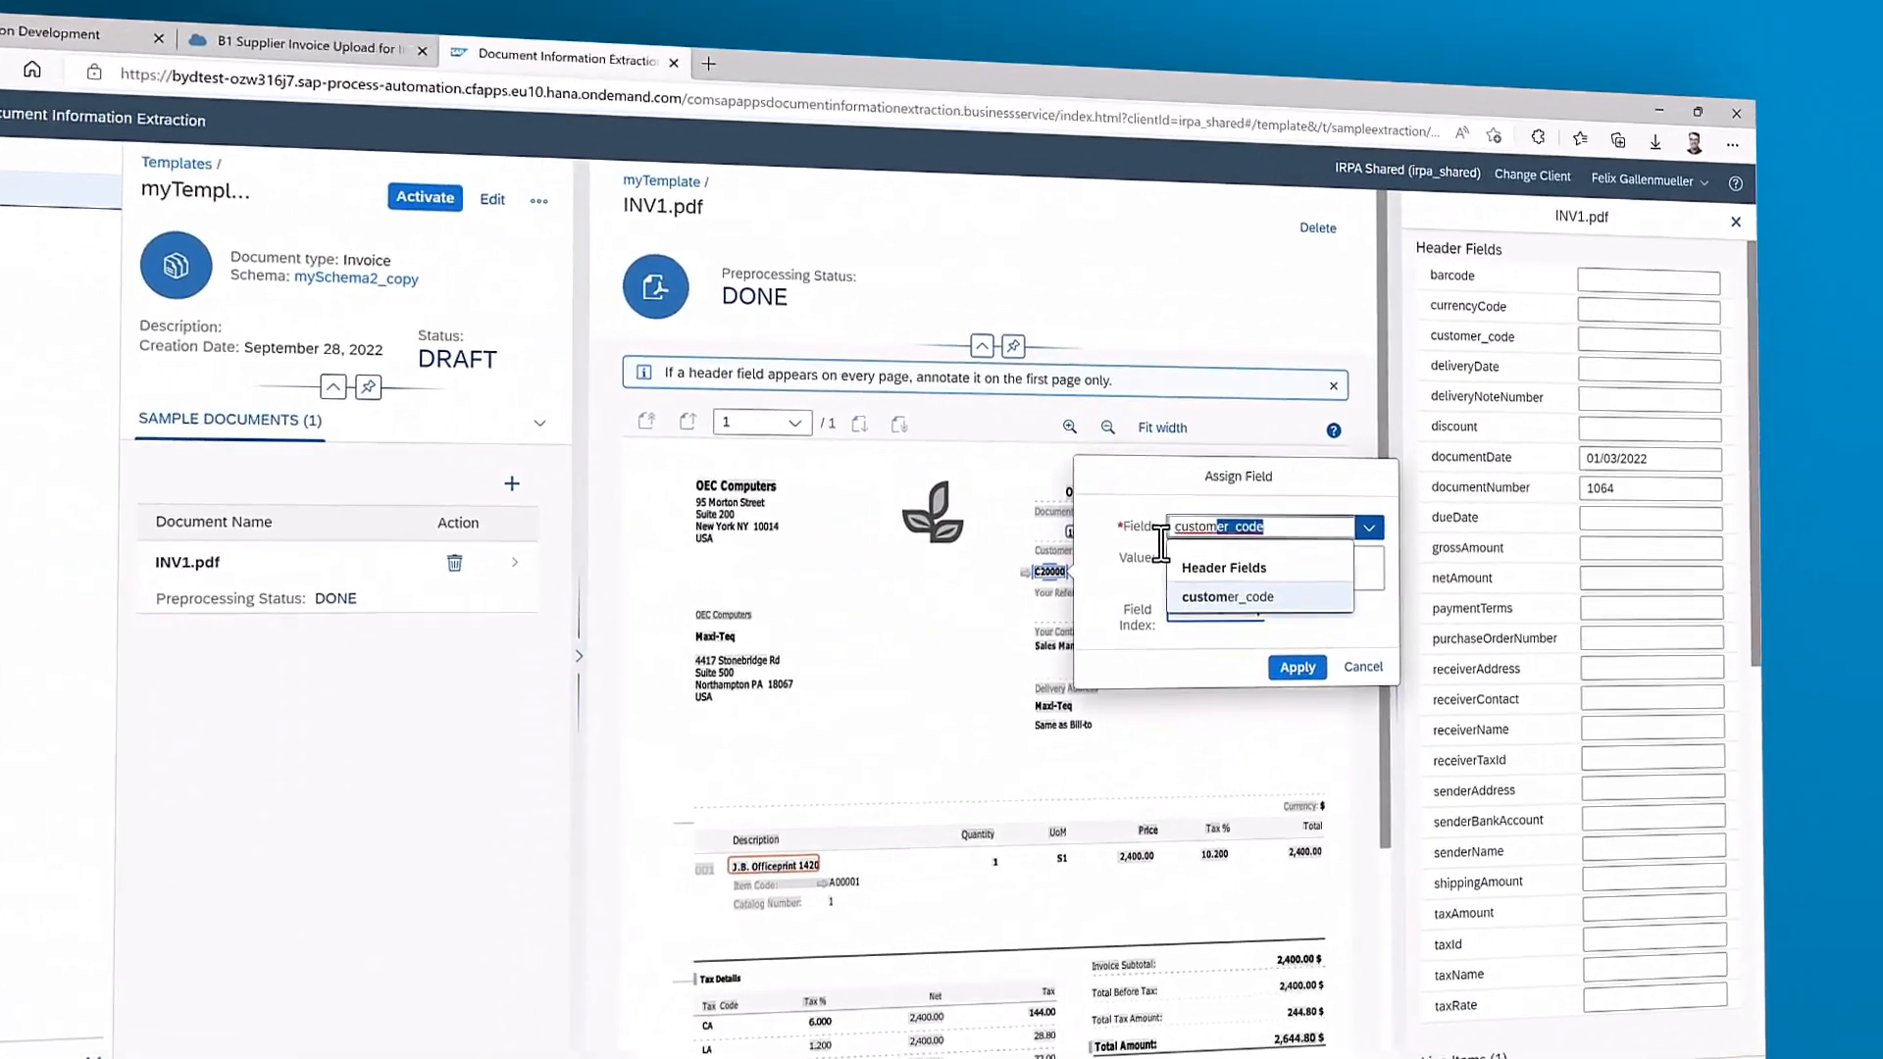